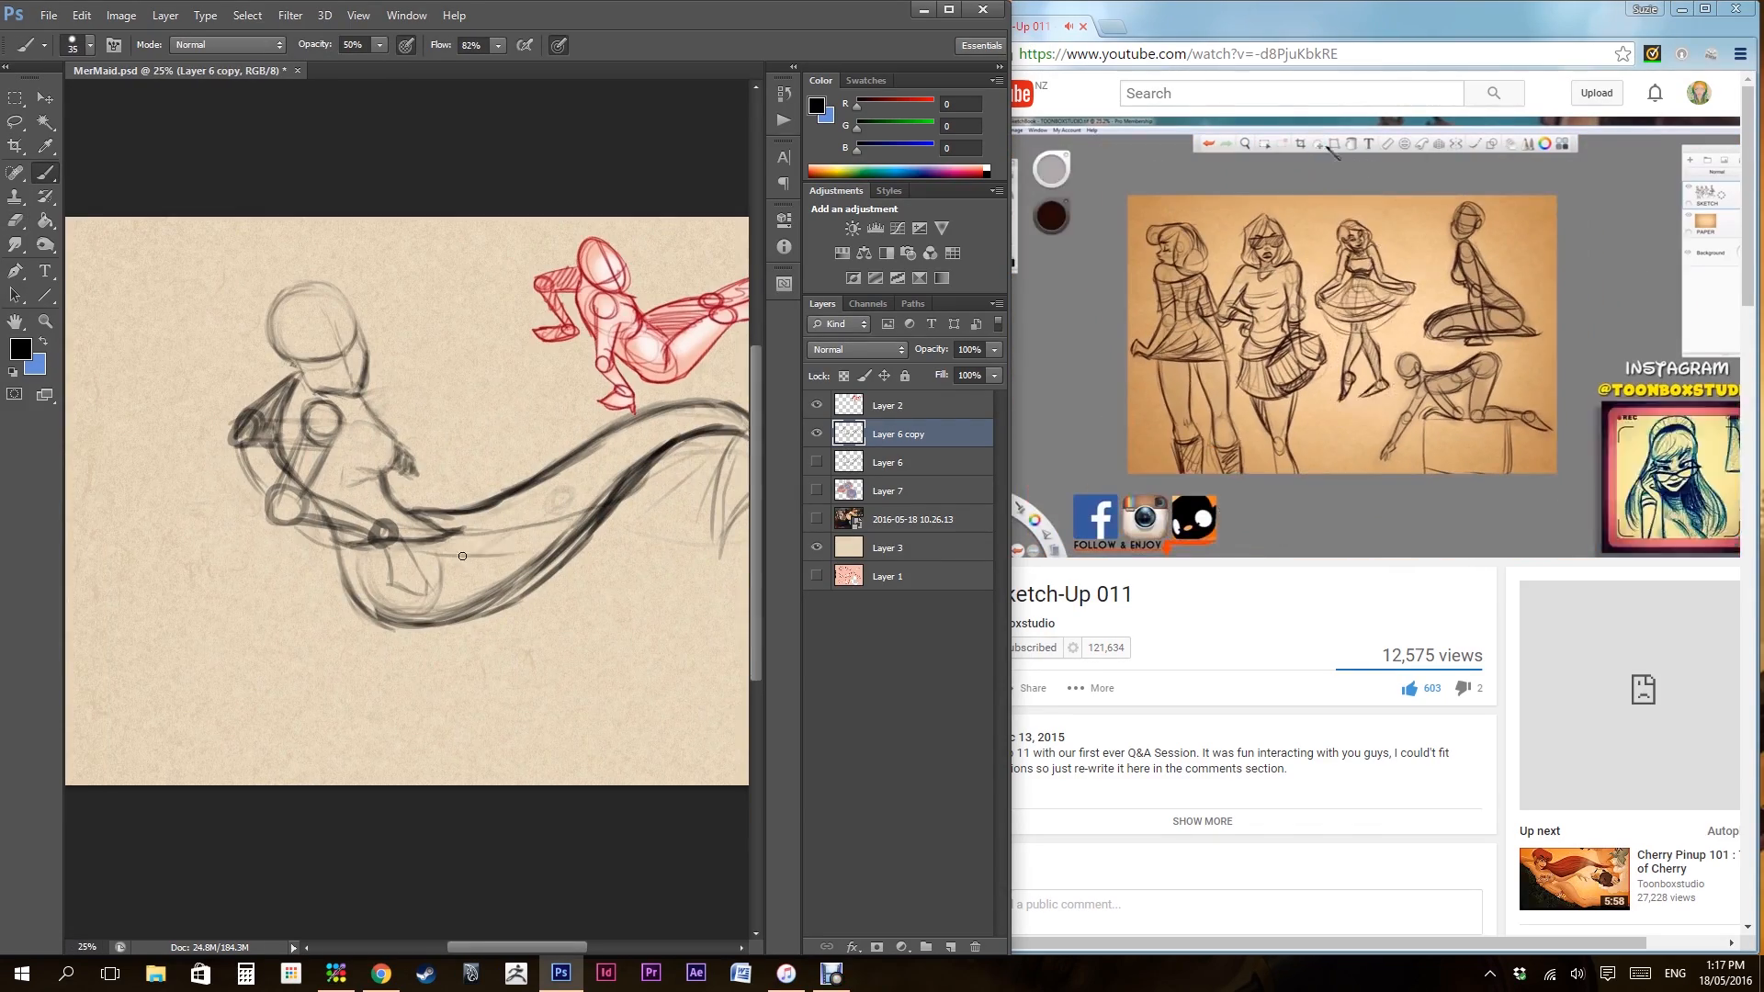
Step: Trace cleaner, darker pencil lines over the mermaid's body and flowing tail on a new layer
left_click(887, 461)
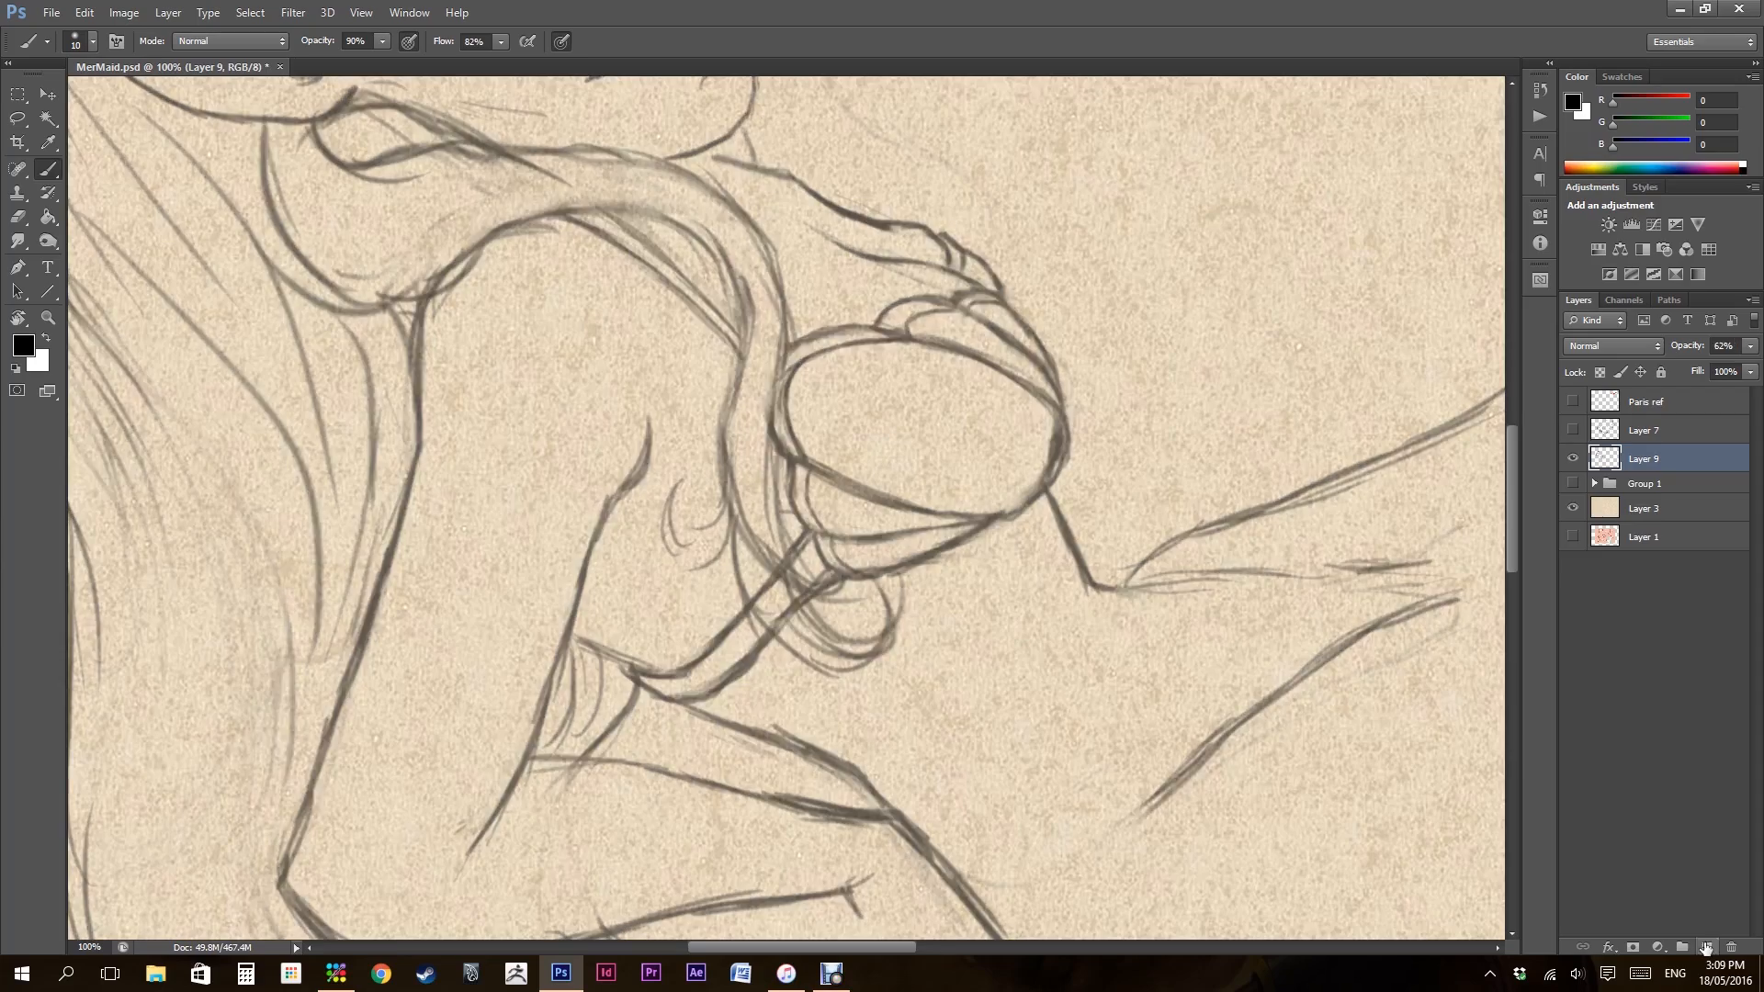
Step: Ink the mermaid's facial features, braided hair crown and pointed elf ear on new layers
left_click(1707, 948)
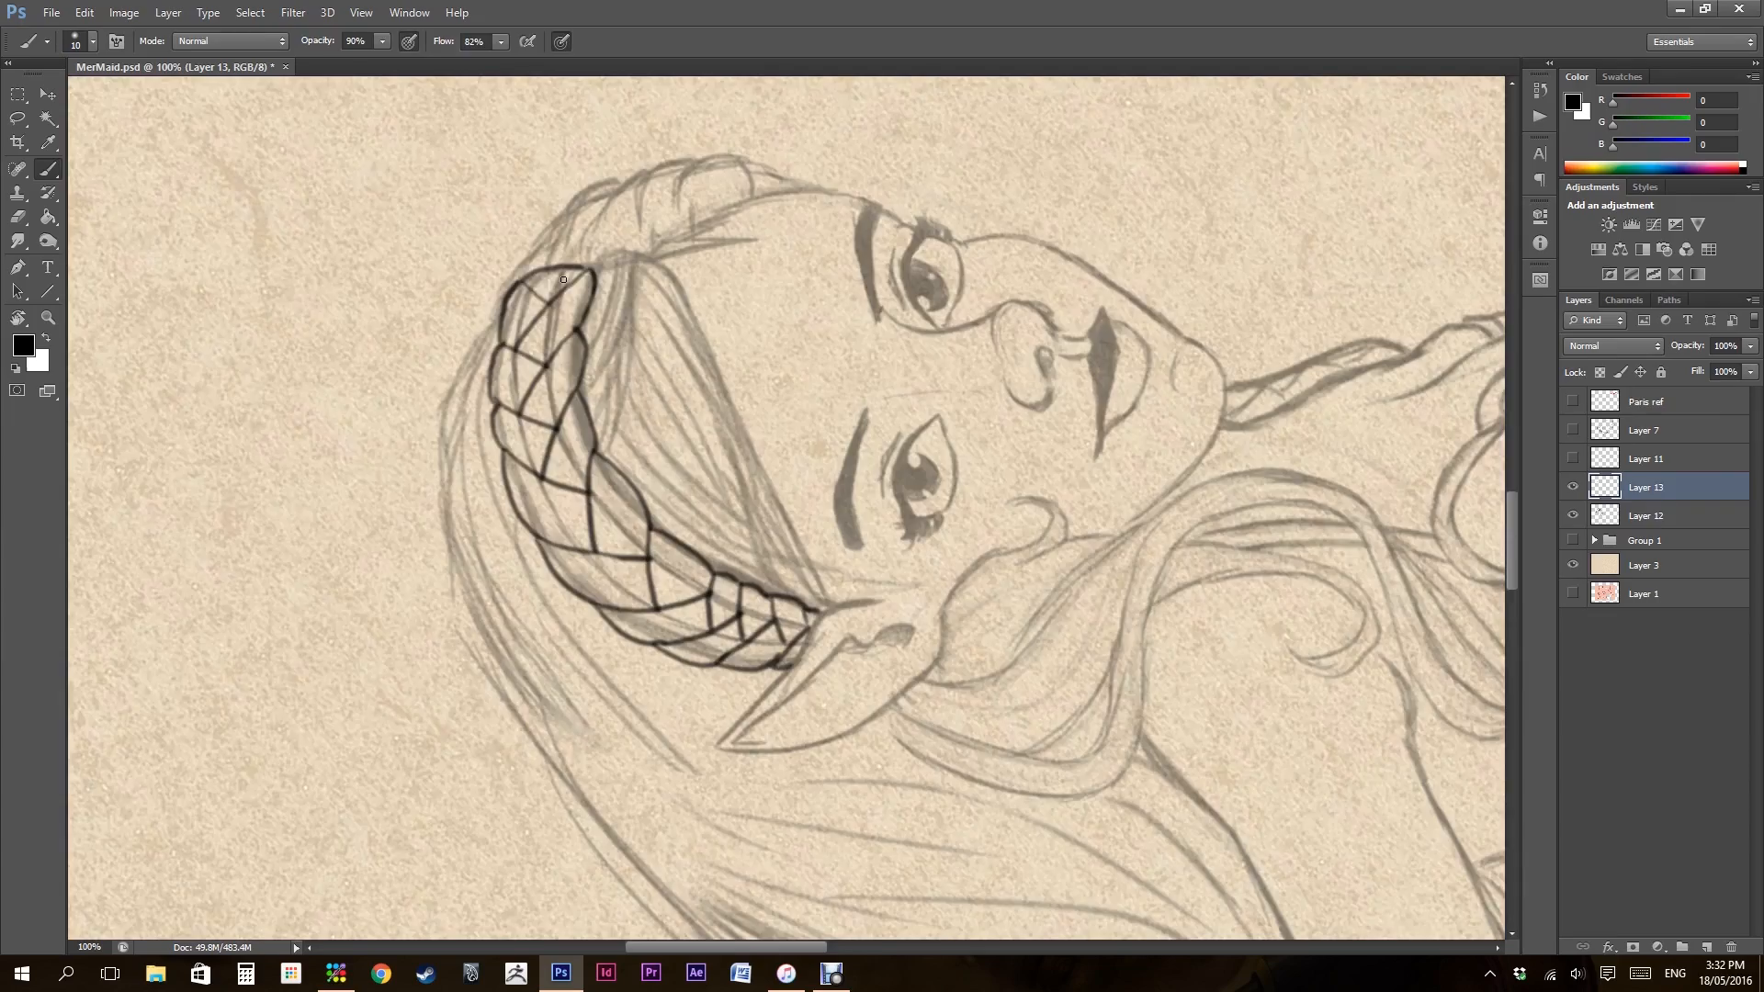
left_click(1646, 514)
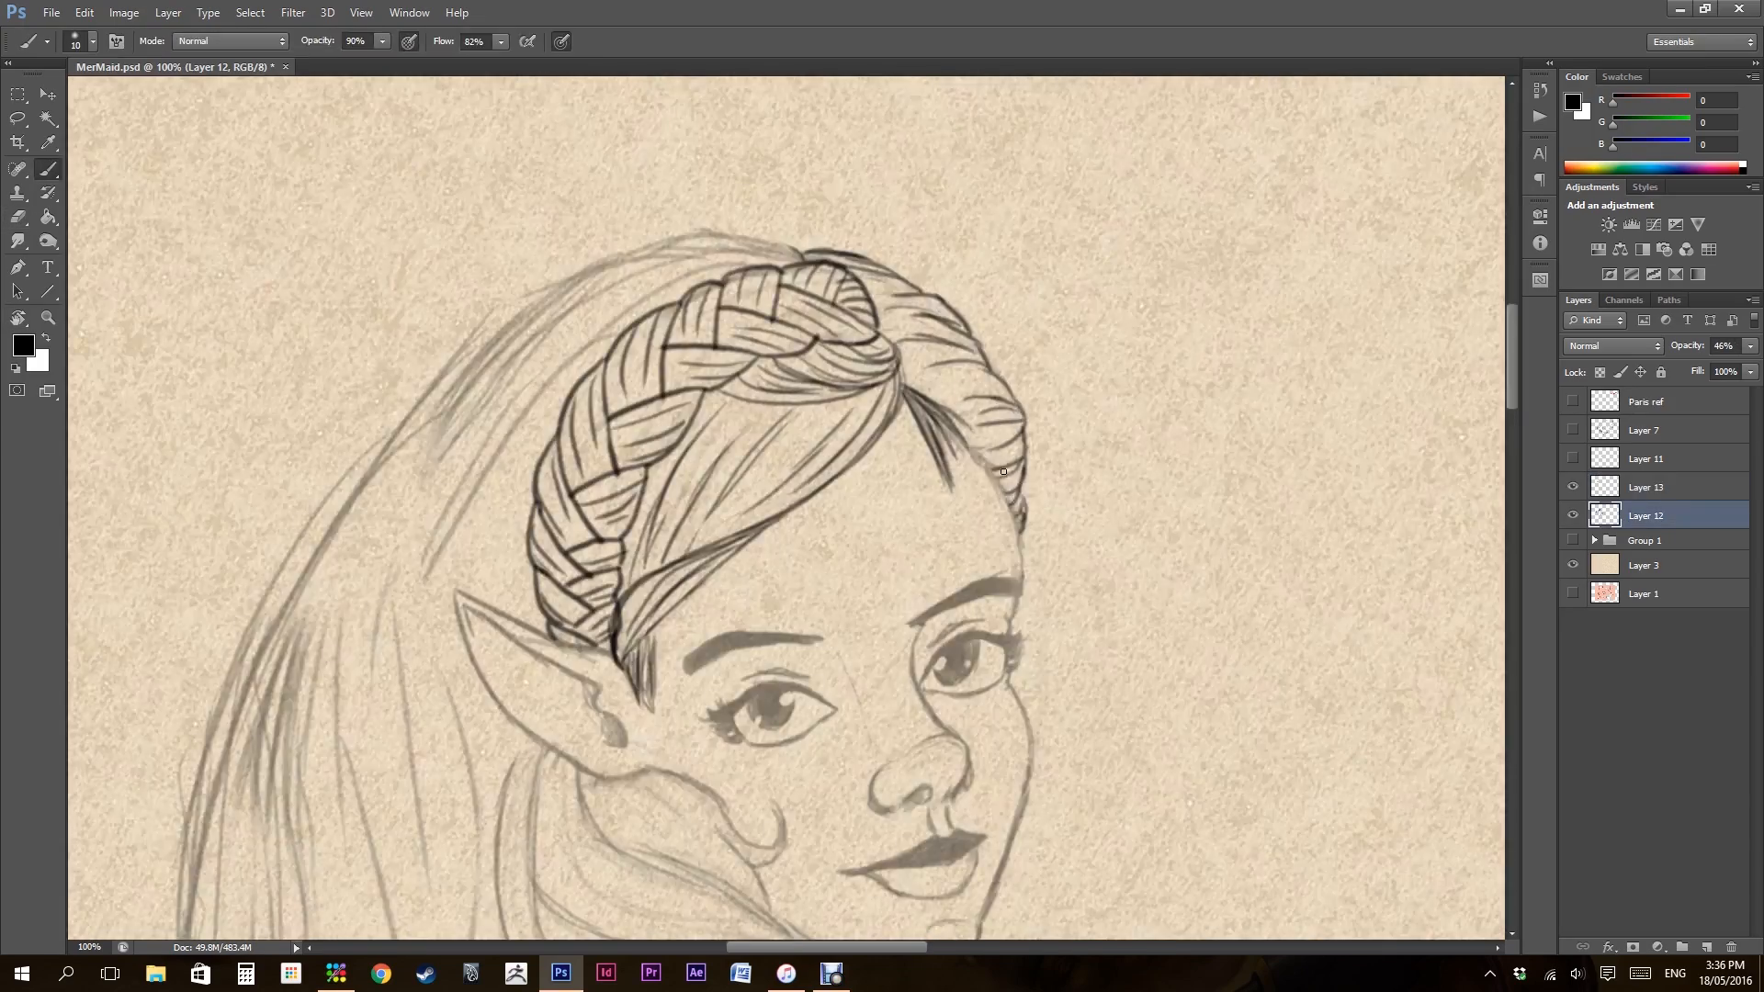